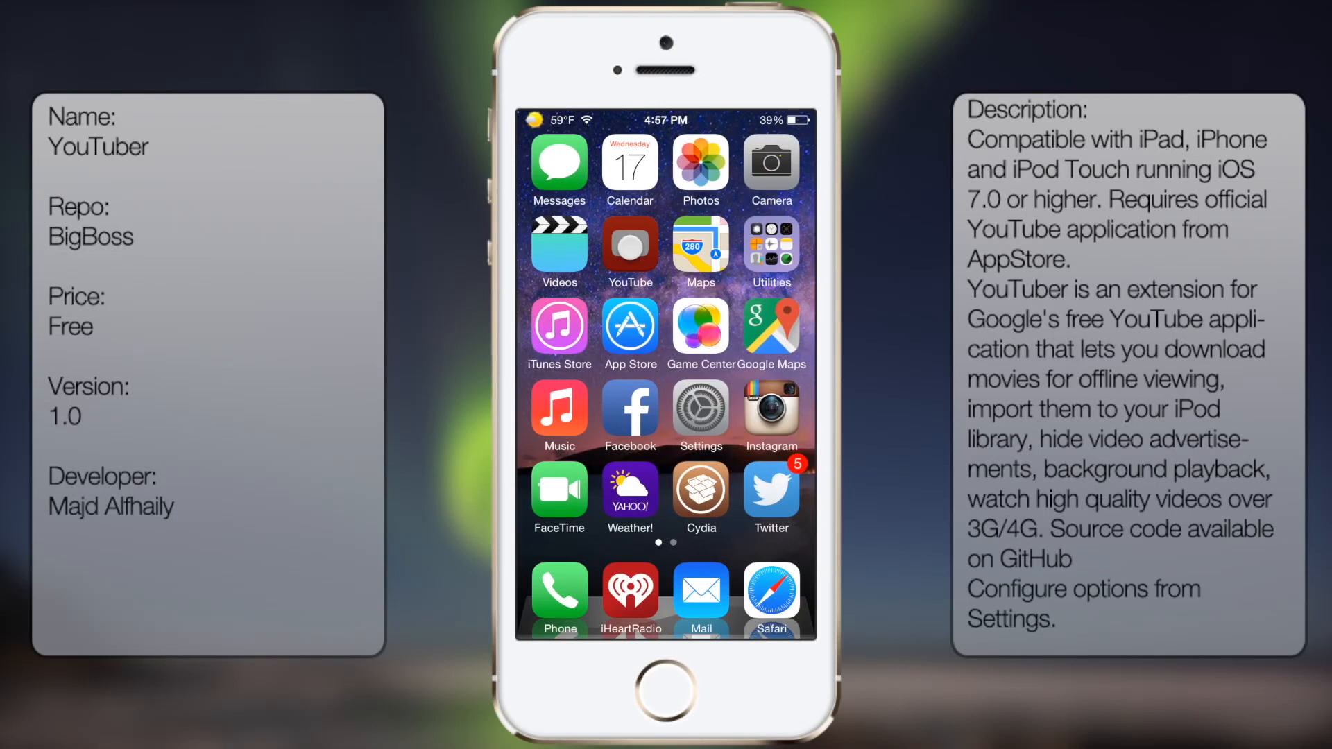
Launch YouTube from the Home Screen to a playing video with its download button shown.
click(628, 245)
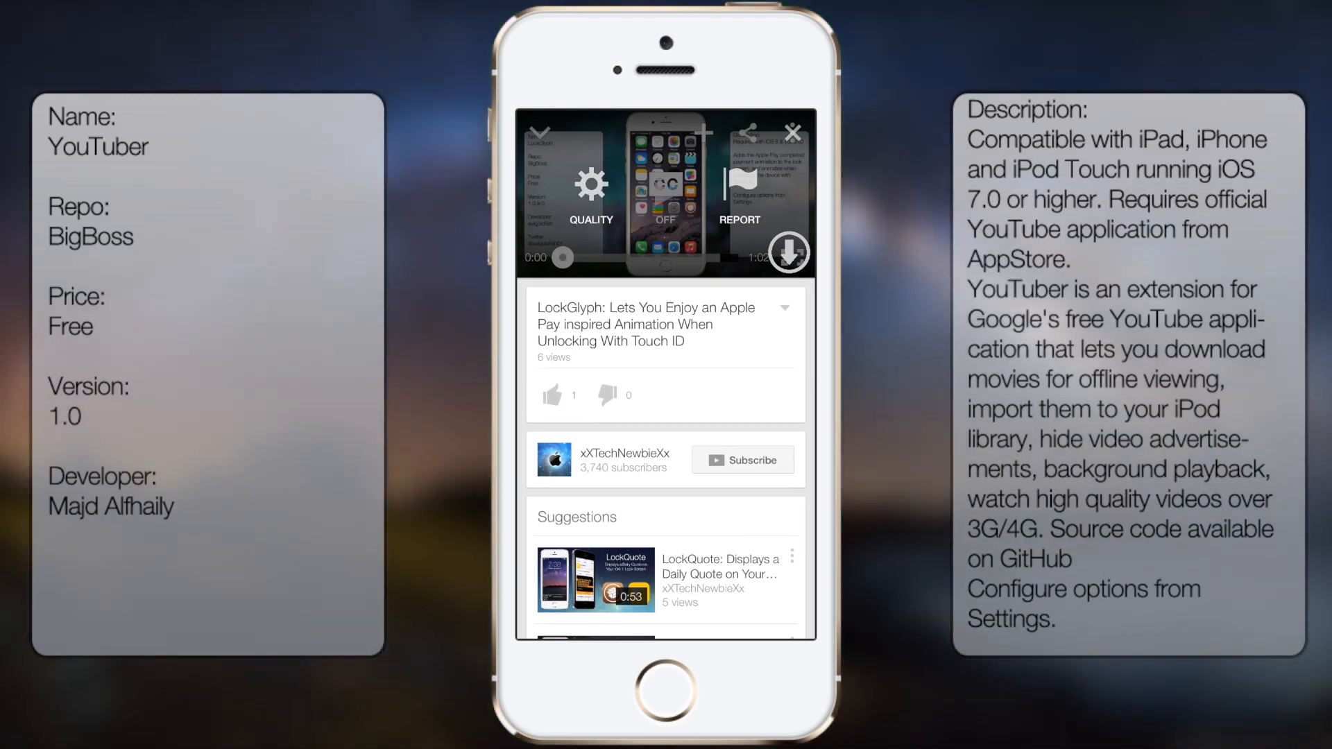
click(590, 195)
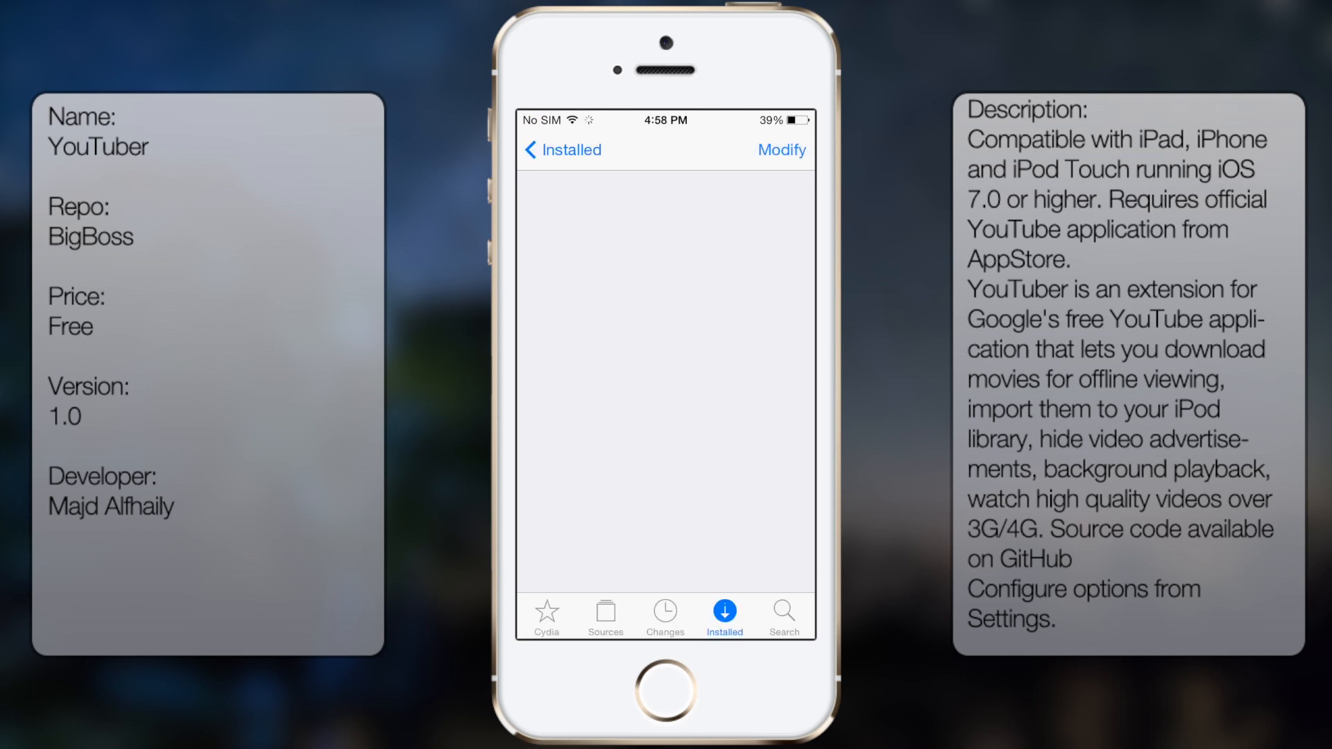
Search Cydia for 'Youtuber' and open the YouTuber package details page.
click(783, 615)
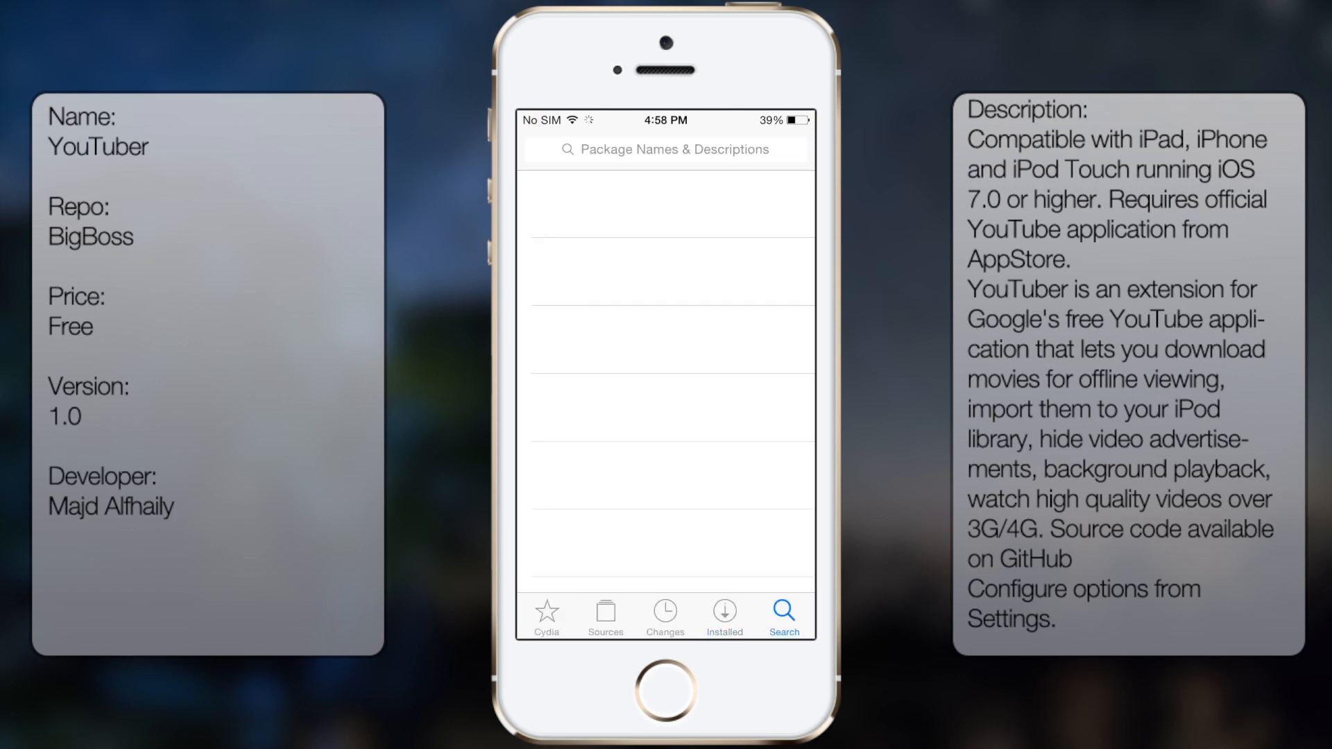
text(Yo)
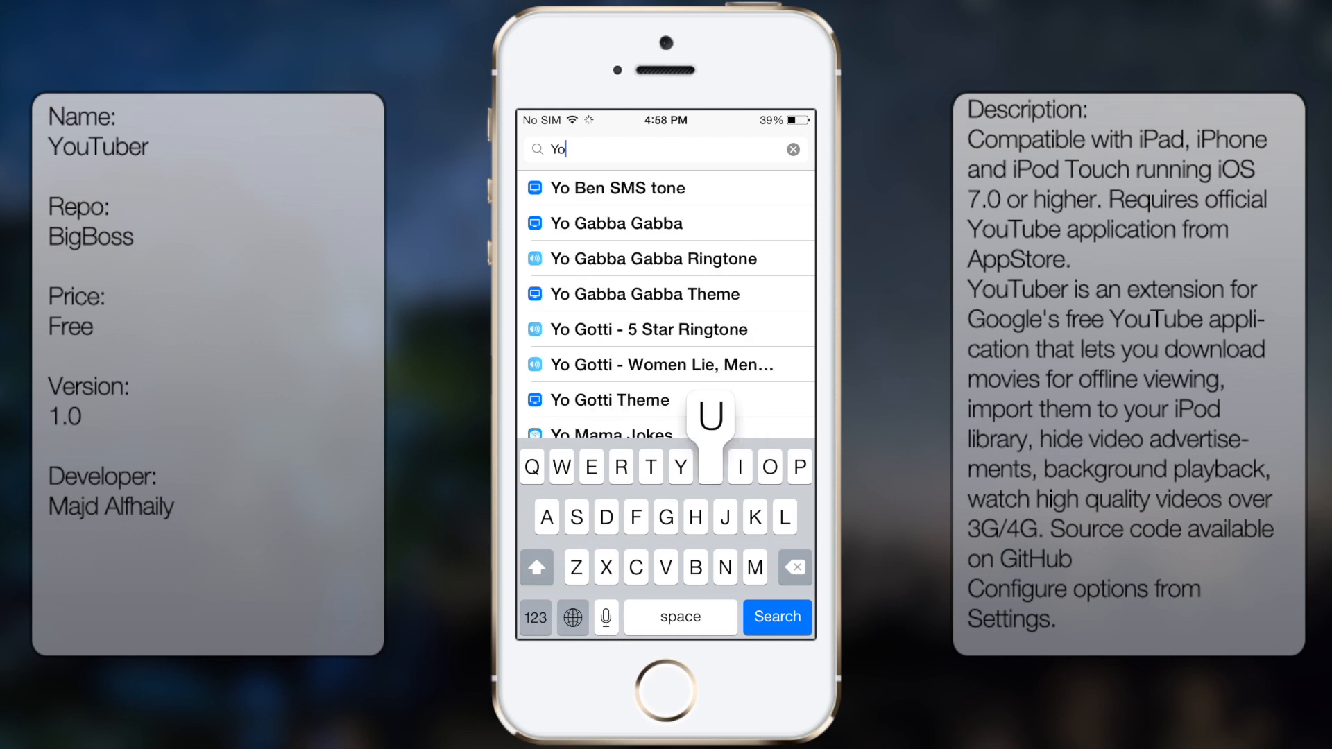
text(utuber)
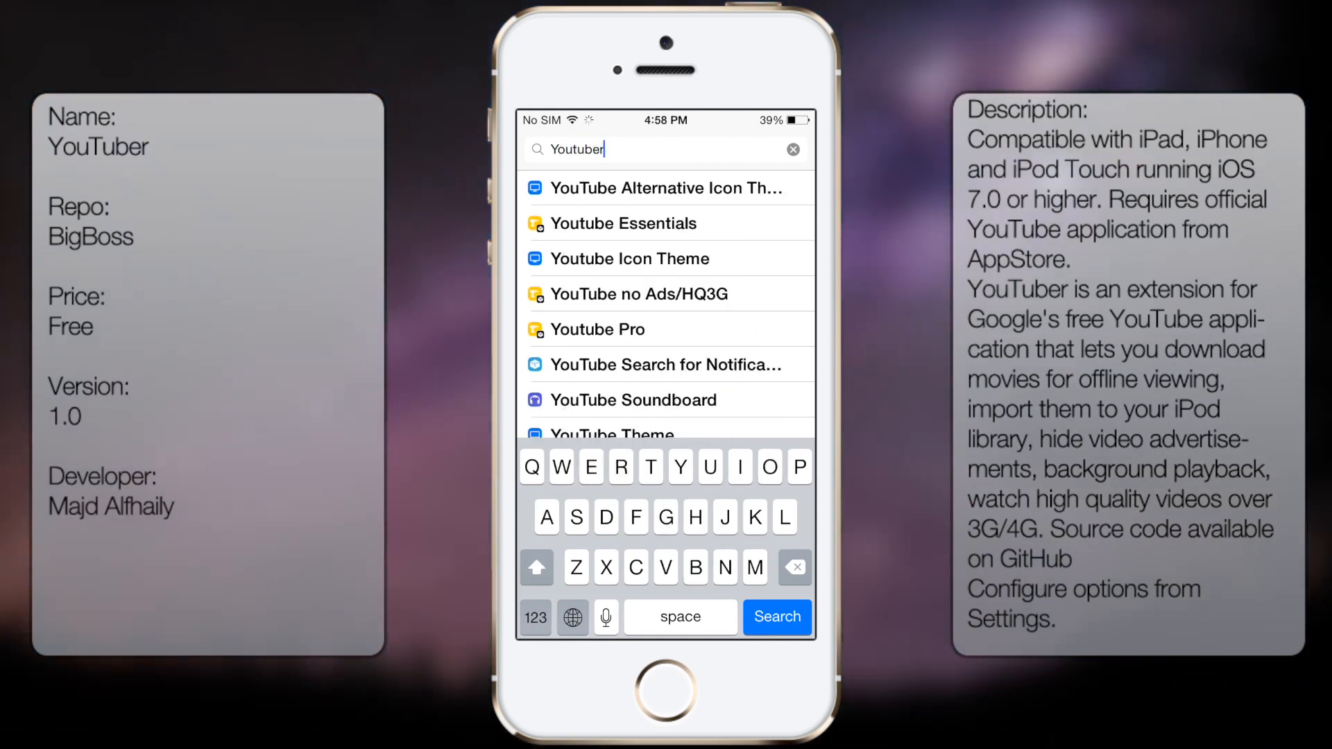
click(664, 188)
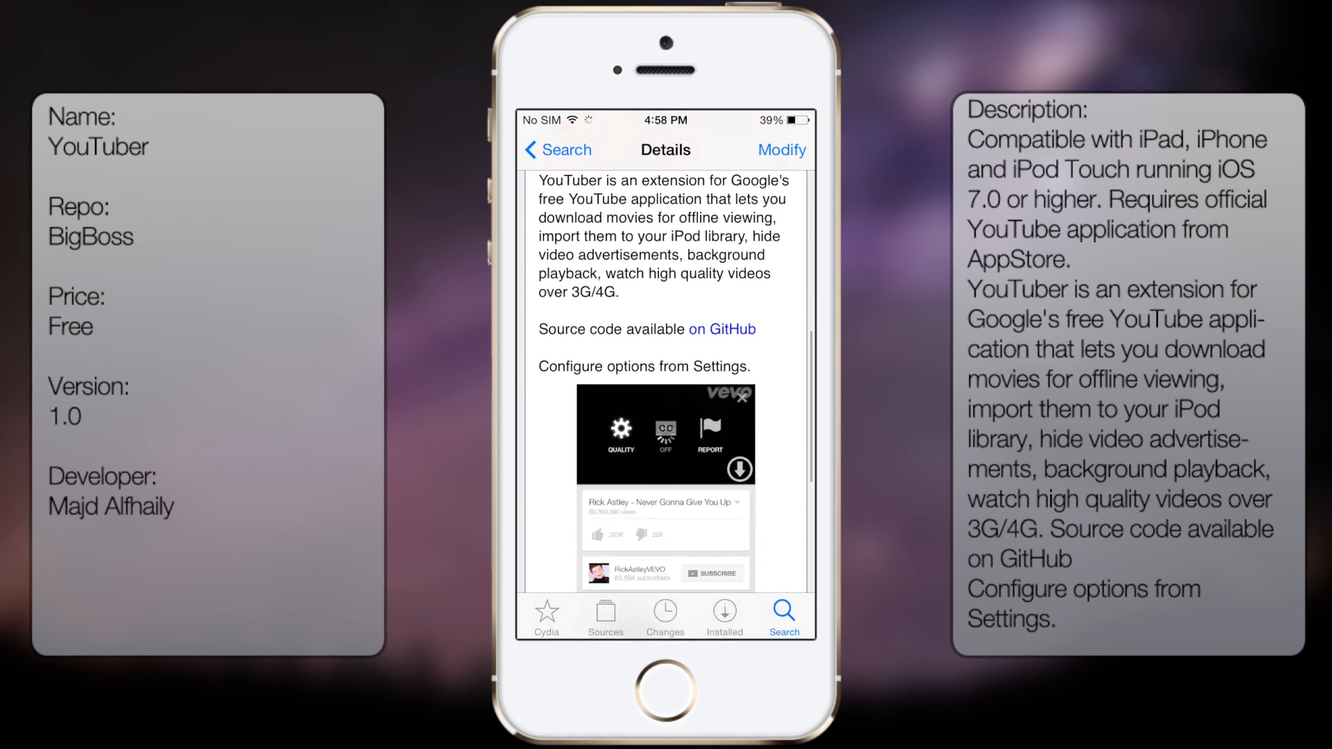
Scroll through the YouTuber description and its settings showing Downloader, Block Ads and Background Playback on.
scroll(down, 3)
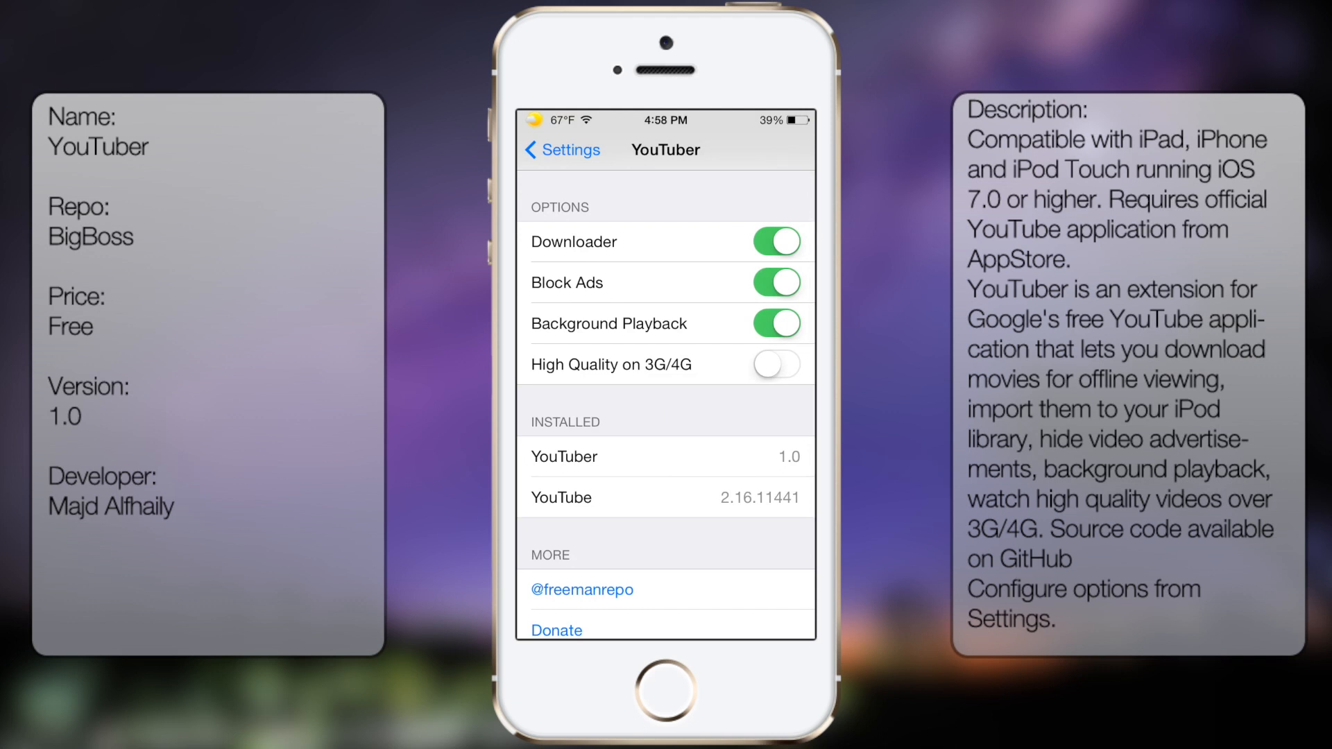
scroll(down, 3)
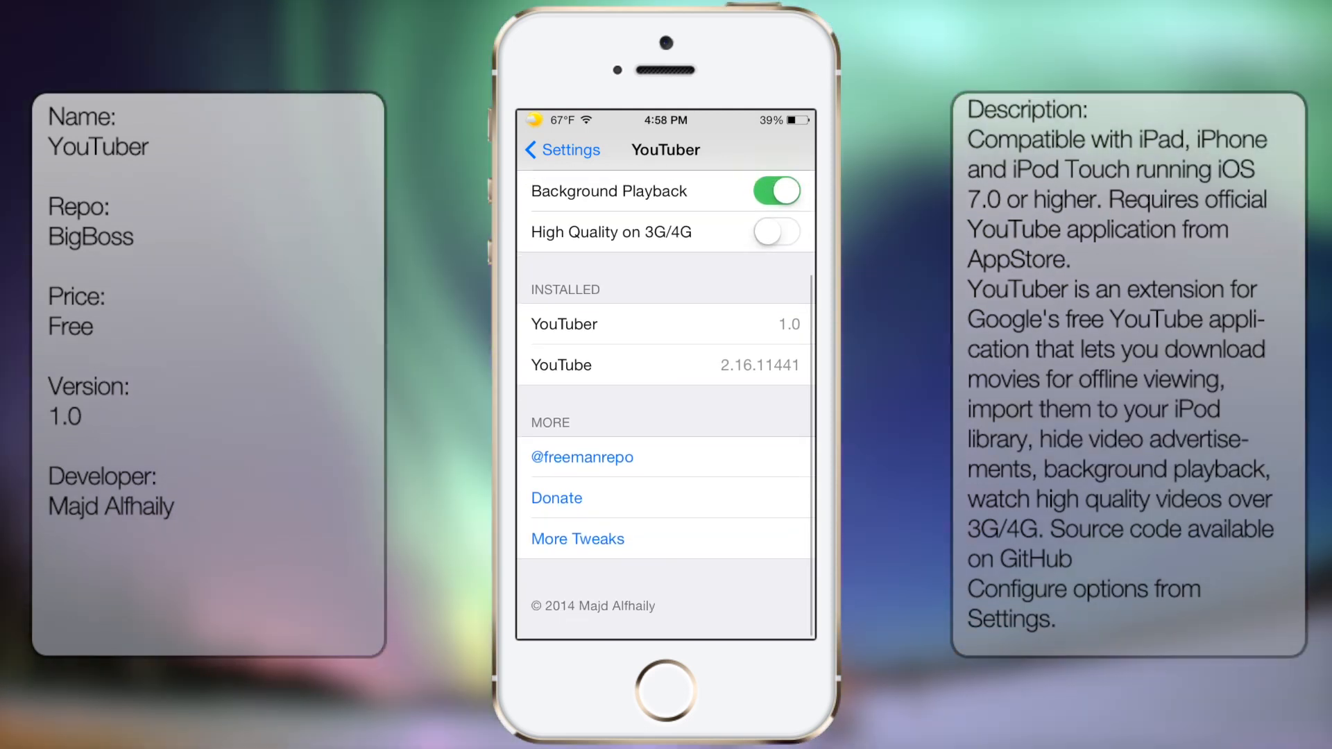